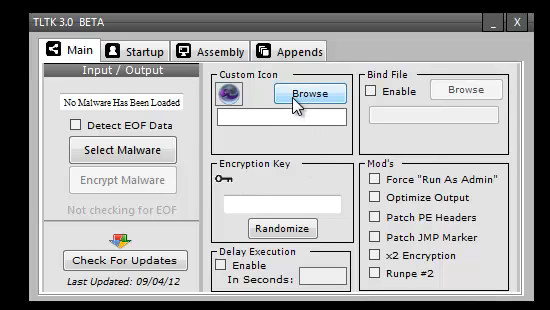
Toggle file binding off again and enable Delay Execution with a delay value on the Main tab.
left_click(384, 90)
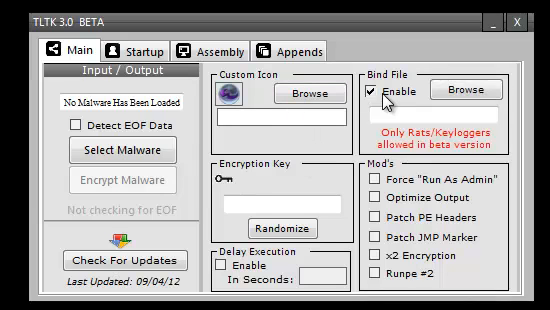
left_click(368, 90)
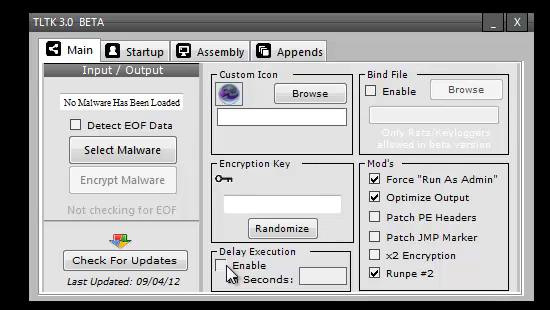
left_click(226, 272)
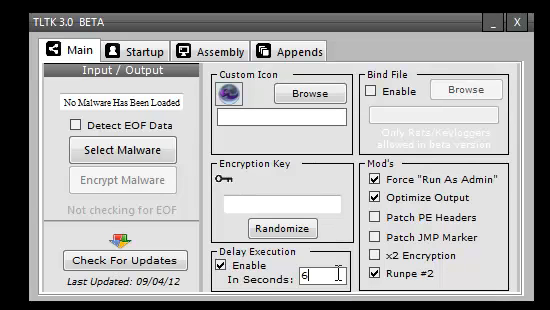
type("0")
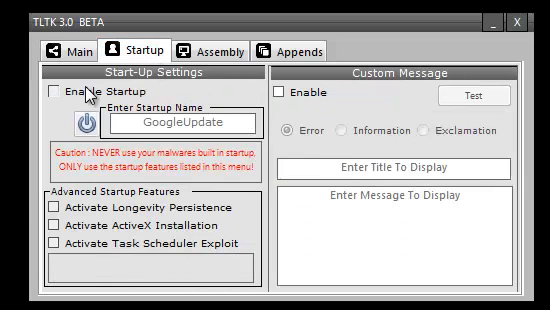
Enable running at startup, then move to the Assembly settings.
left_click(54, 96)
type("Godfghdfhdfh")
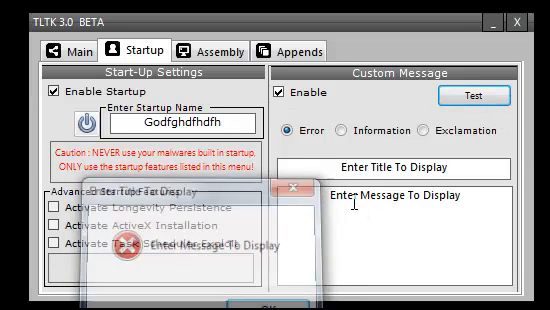
left_click(210, 50)
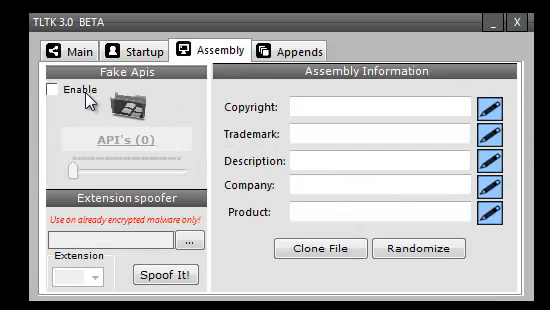
Browse the Desktop for the file to extension-spoof.
left_click(54, 92)
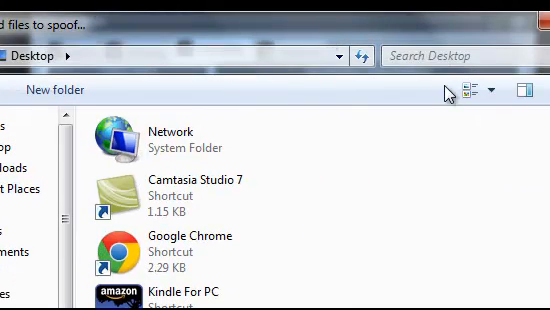
scroll("down", 3)
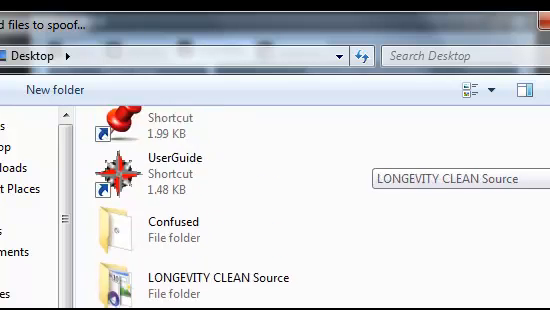
scroll("down", 3)
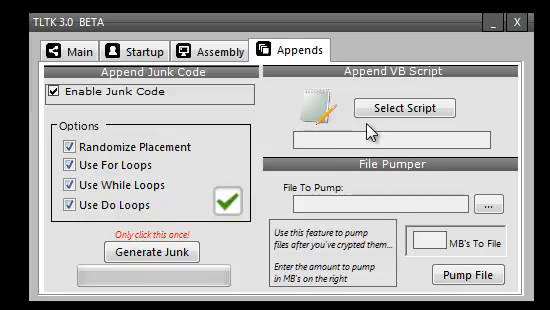
mouse_move(412, 108)
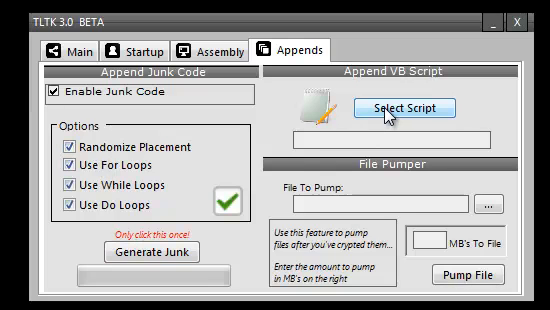
mouse_move(318, 276)
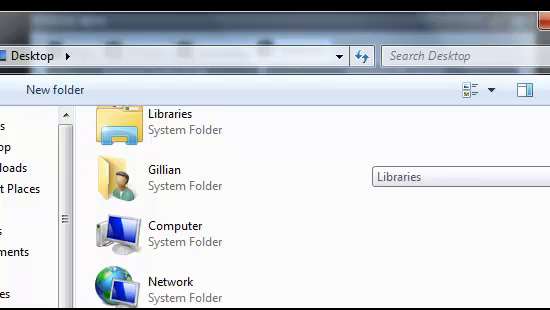
Pump coolio.mov to 10 MB, dismiss the Done message and browse the desktop again.
scroll("down", 3)
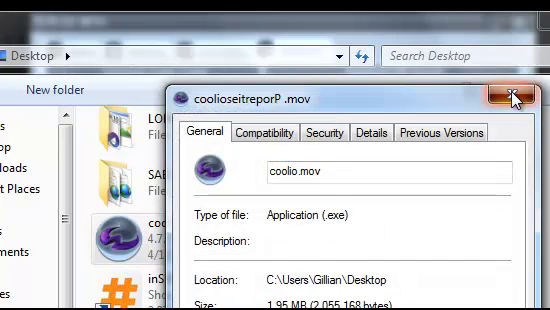
left_click(514, 96)
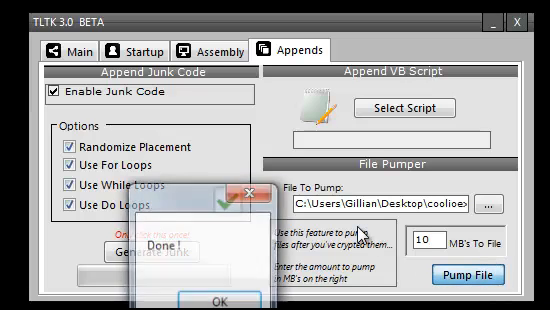
left_click(208, 268)
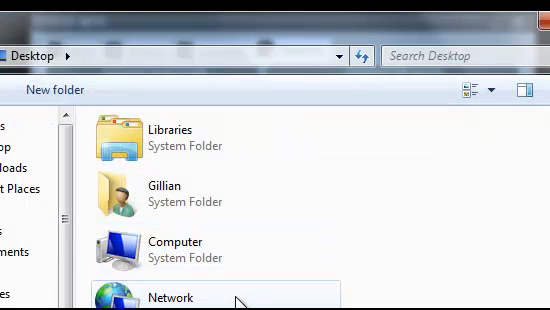
scroll("down", 3)
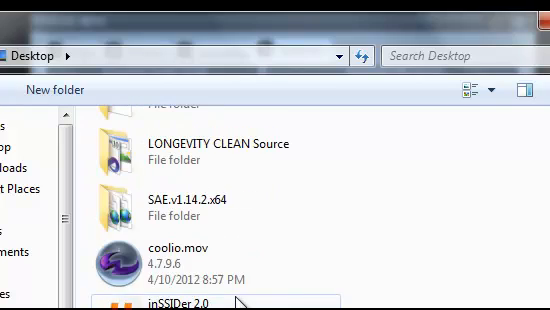